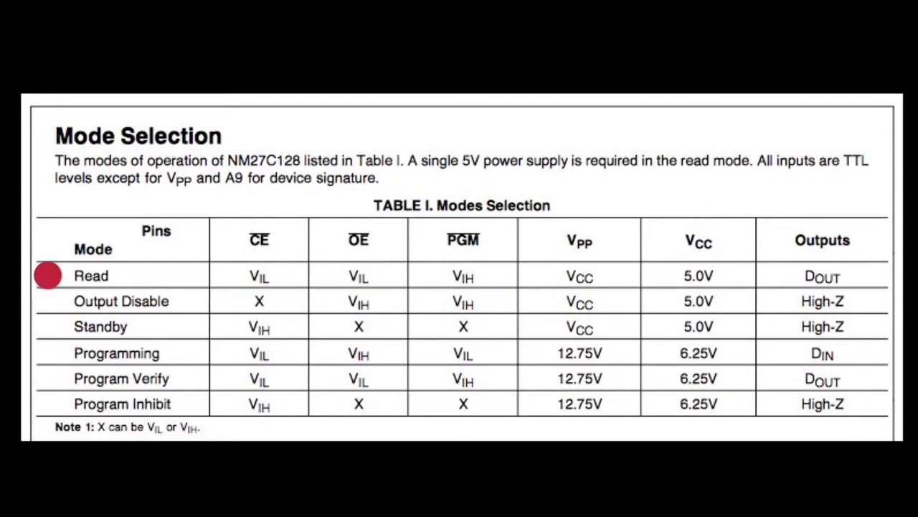
mouse_move(47, 353)
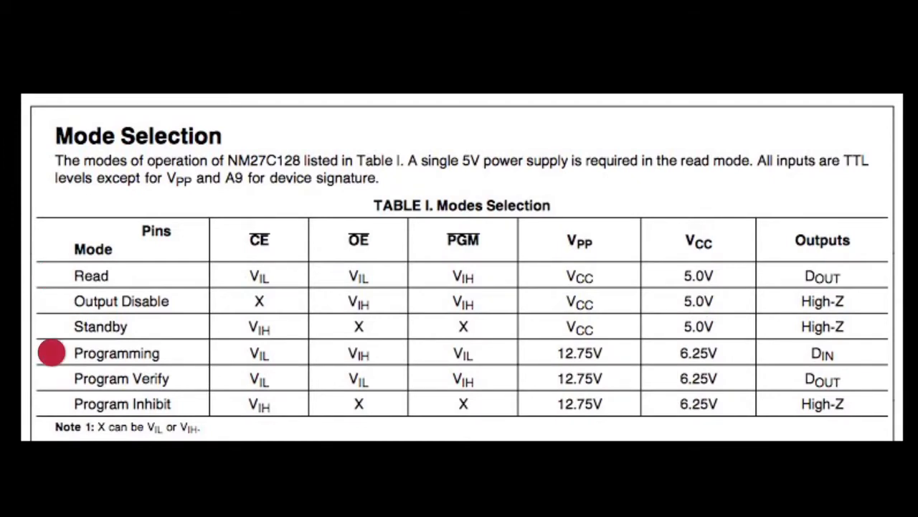